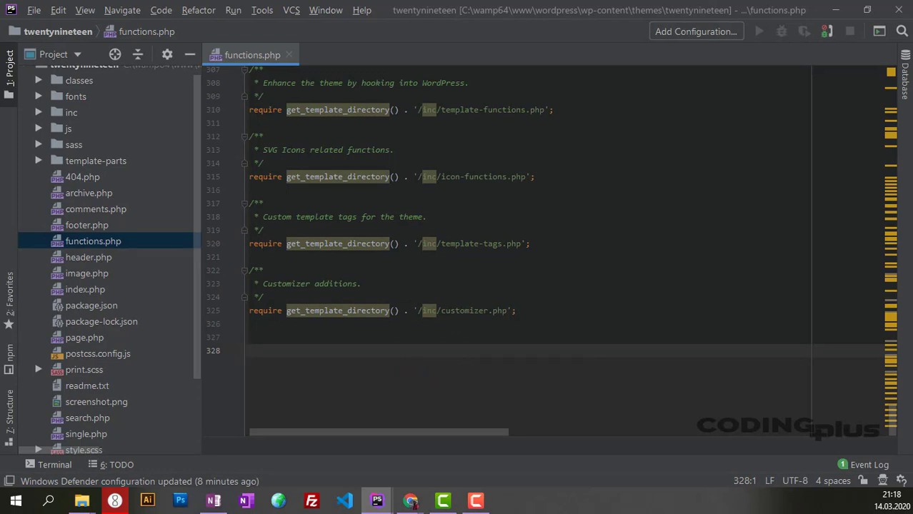
# Consult the JetBrains 'Preparing to use WordPress' help page in Chrome, then return to the twentynineteen project.
pyautogui.click(250, 352)
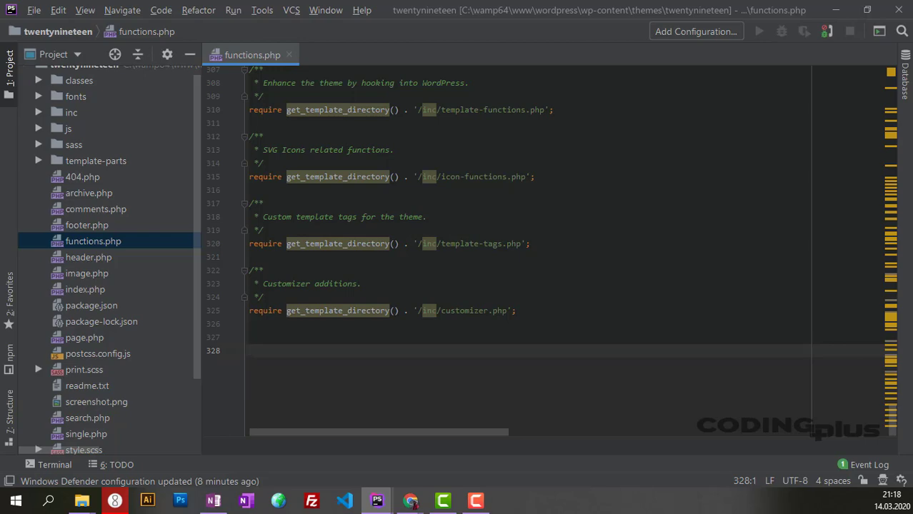
pyautogui.moveTo(408, 500)
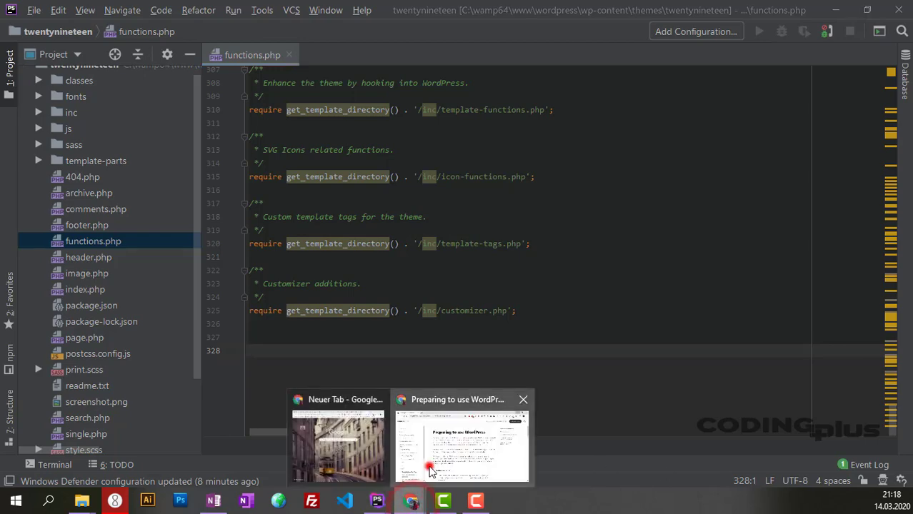
pyautogui.click(463, 443)
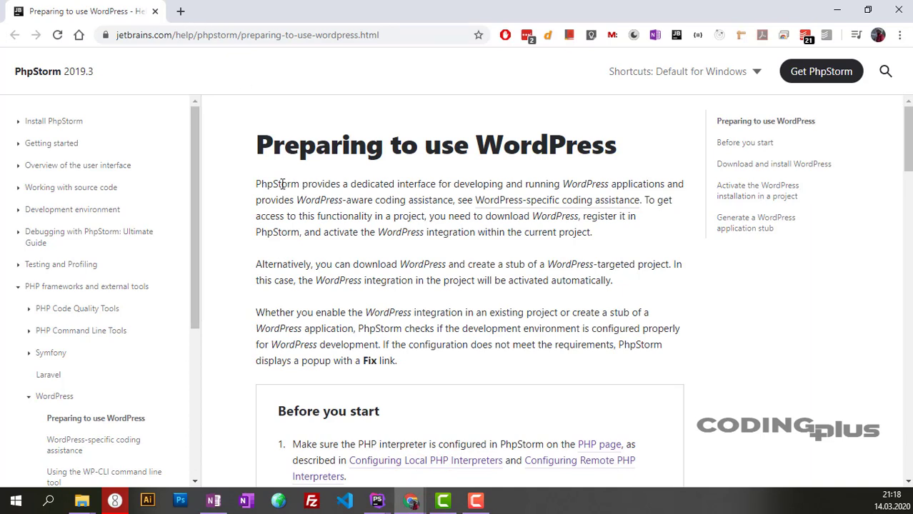
pyautogui.moveTo(809, 128)
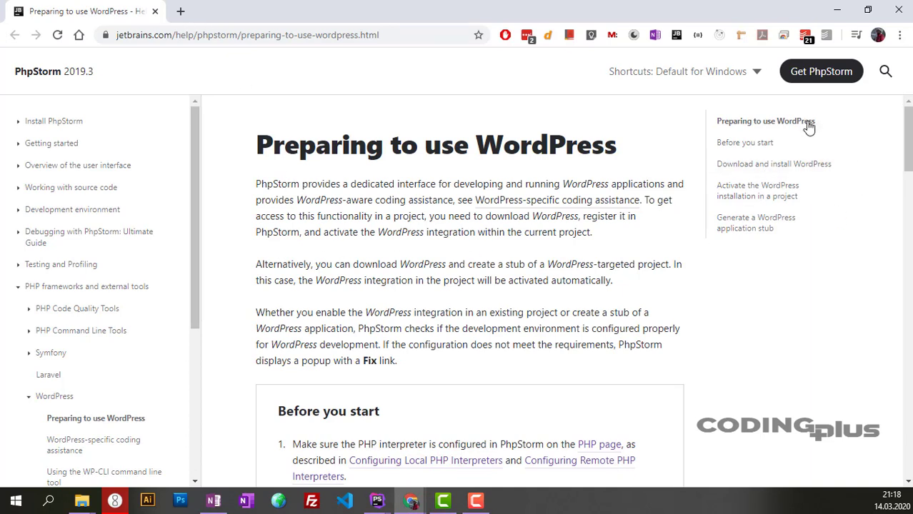
pyautogui.moveTo(409, 332)
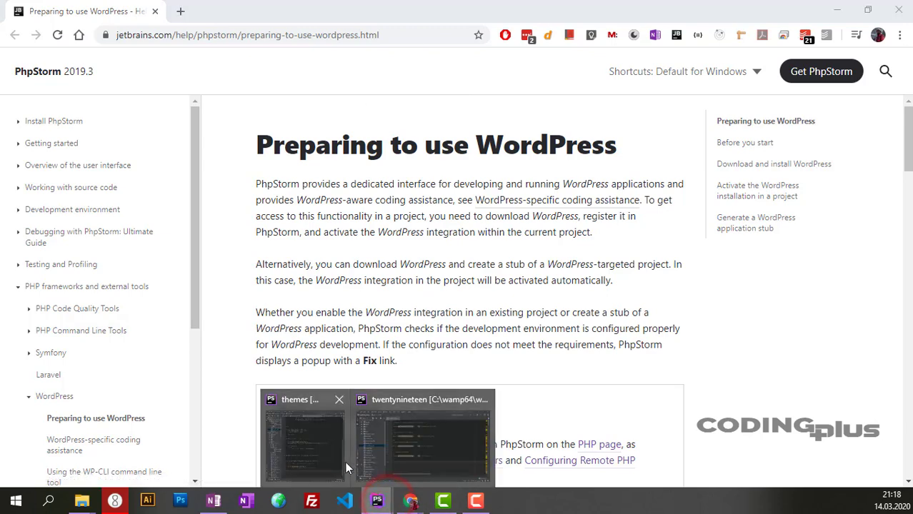
pyautogui.click(423, 435)
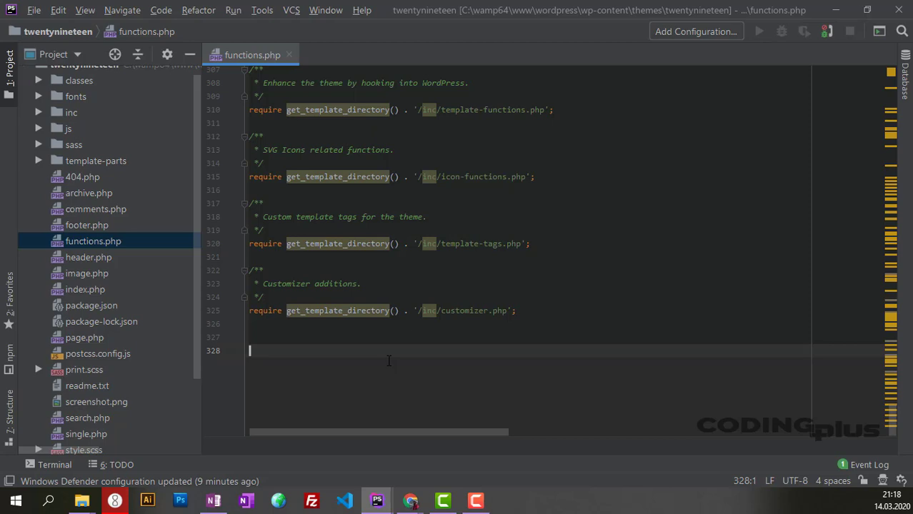
# Write a partial add_theme_support call at line 328, trimming it back when no completion appears.
pyautogui.write('add_theme_su')
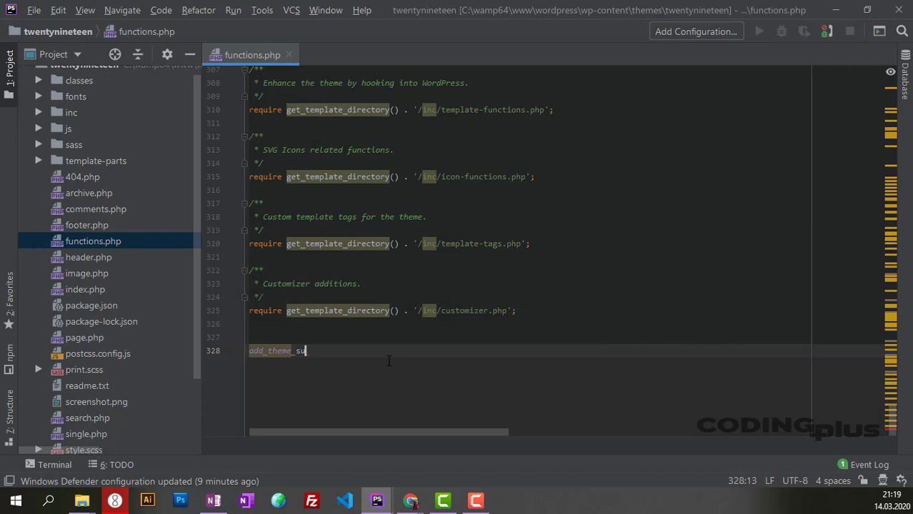
pyautogui.write('p')
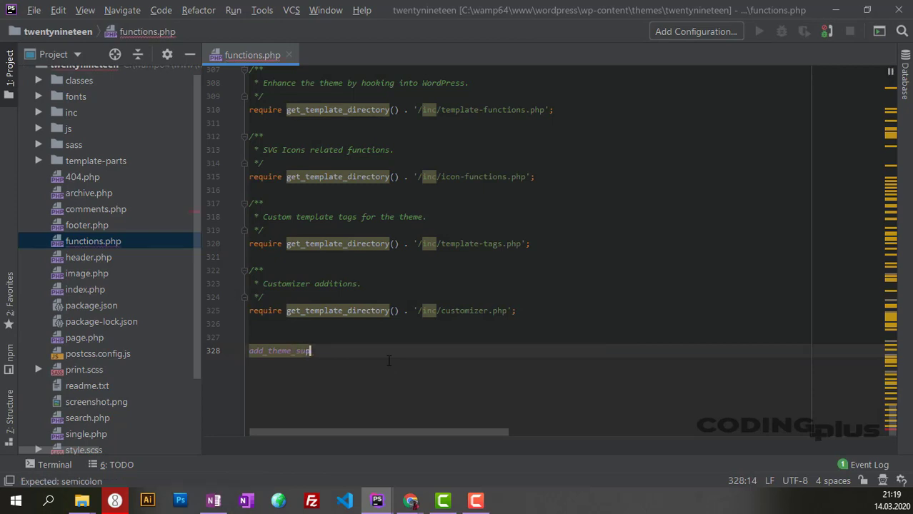
pyautogui.write('p')
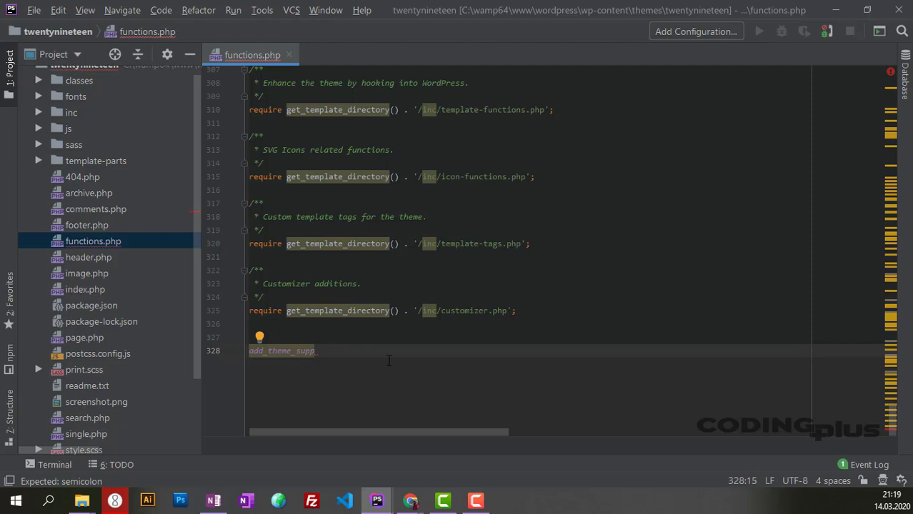
pyautogui.press('Backspace')
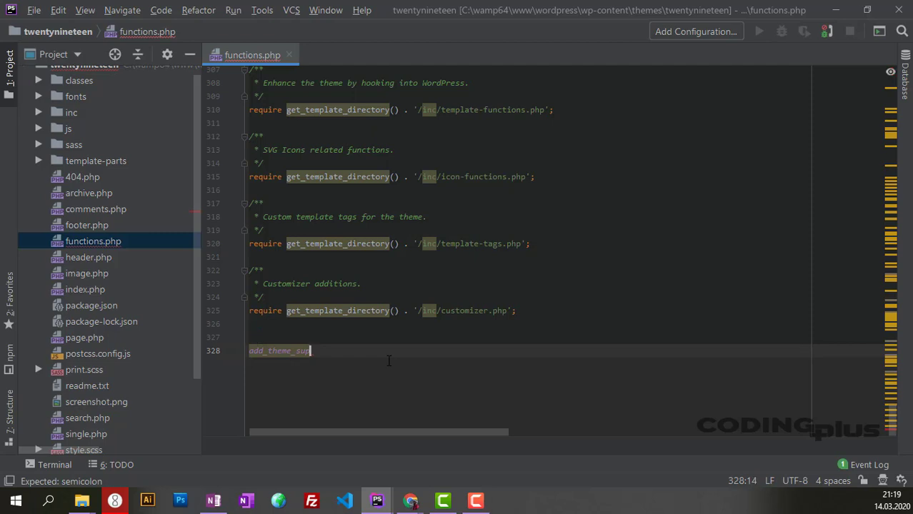
pyautogui.press('backspace')
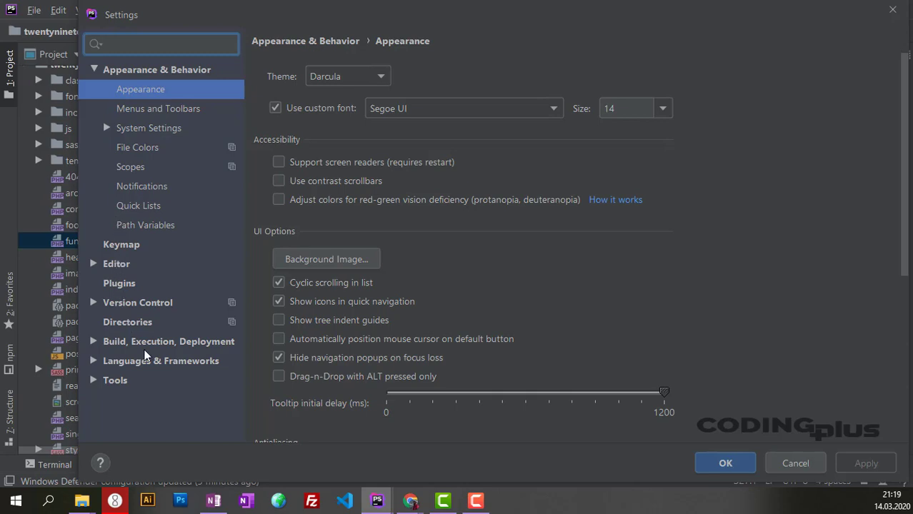
# Show the PHP page under Languages & Frameworks with its subsections expanded, language level 5.6.
pyautogui.click(160, 360)
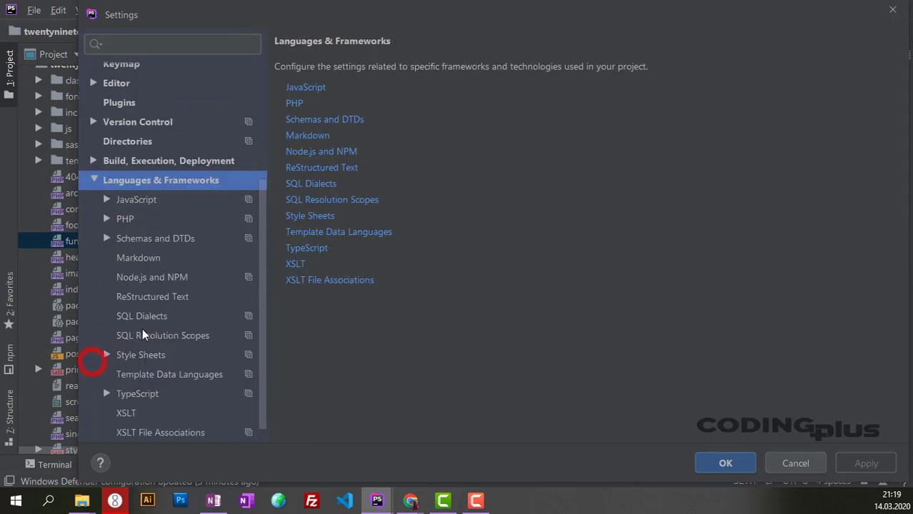
pyautogui.click(125, 200)
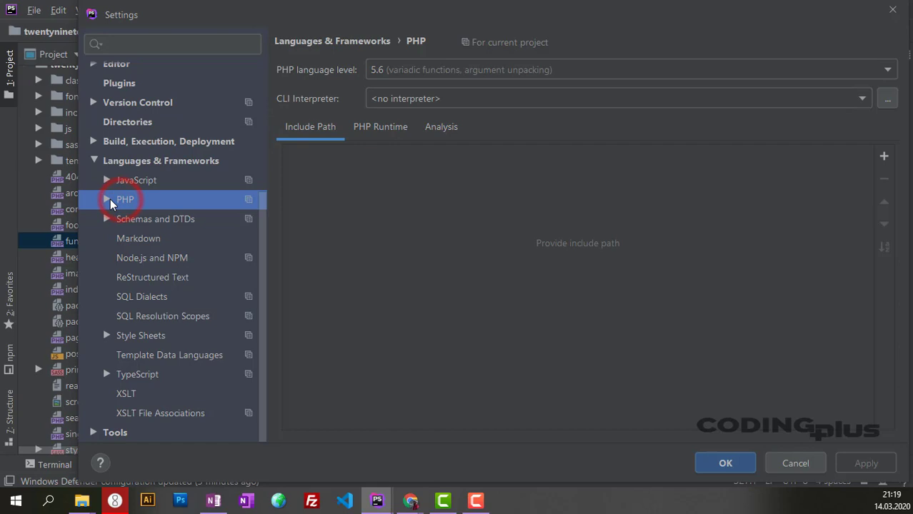
pyautogui.click(106, 200)
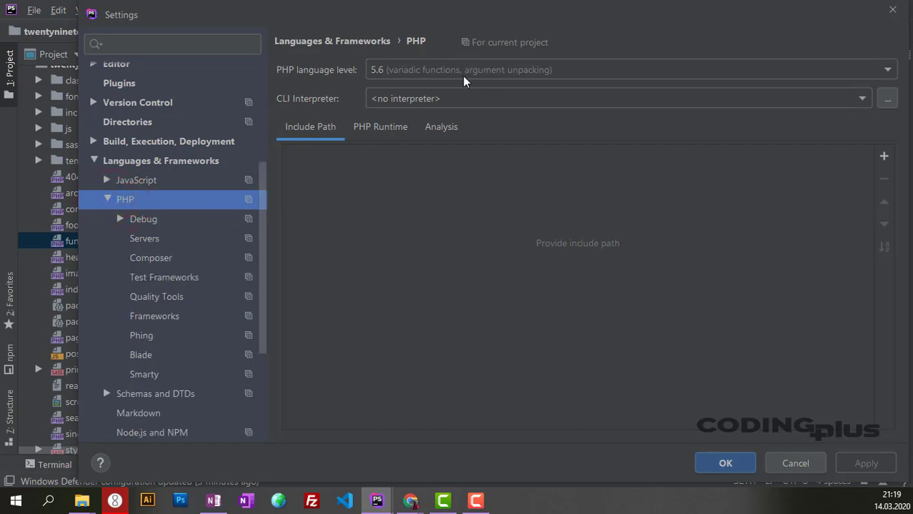
pyautogui.moveTo(491, 79)
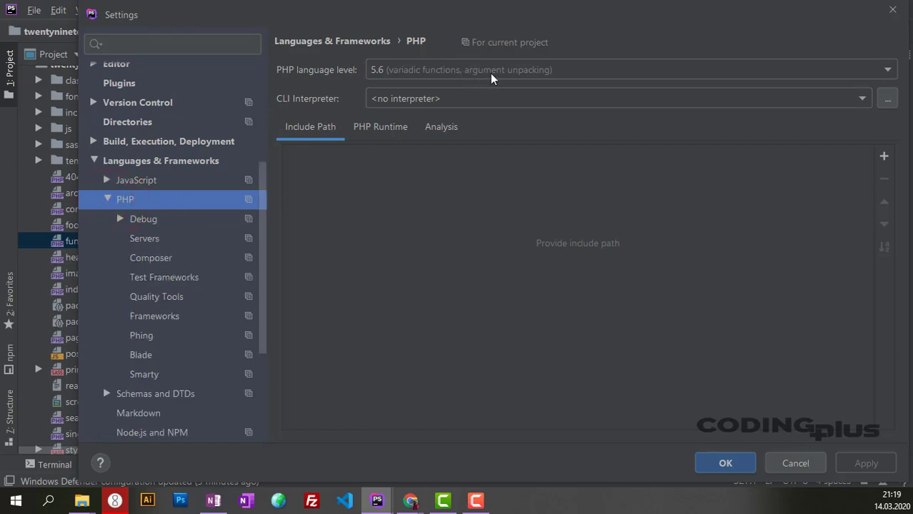
pyautogui.click(887, 69)
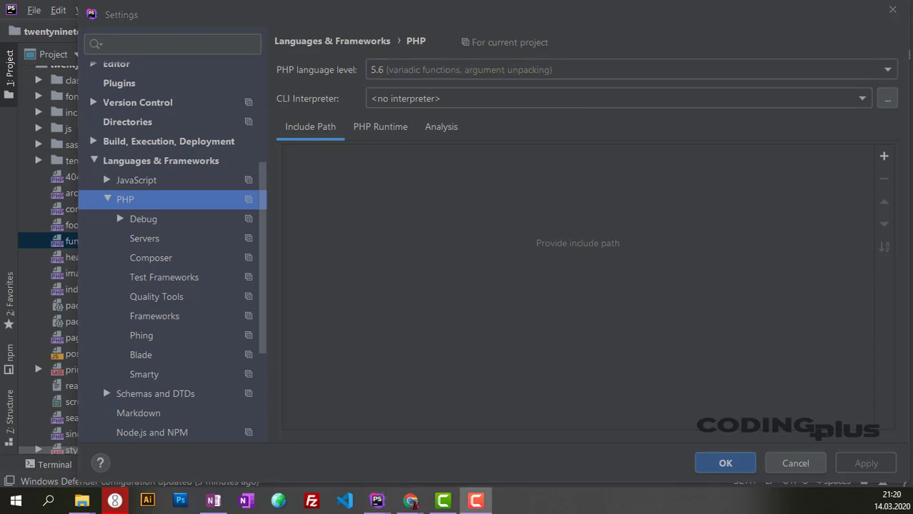
pyautogui.moveTo(891, 102)
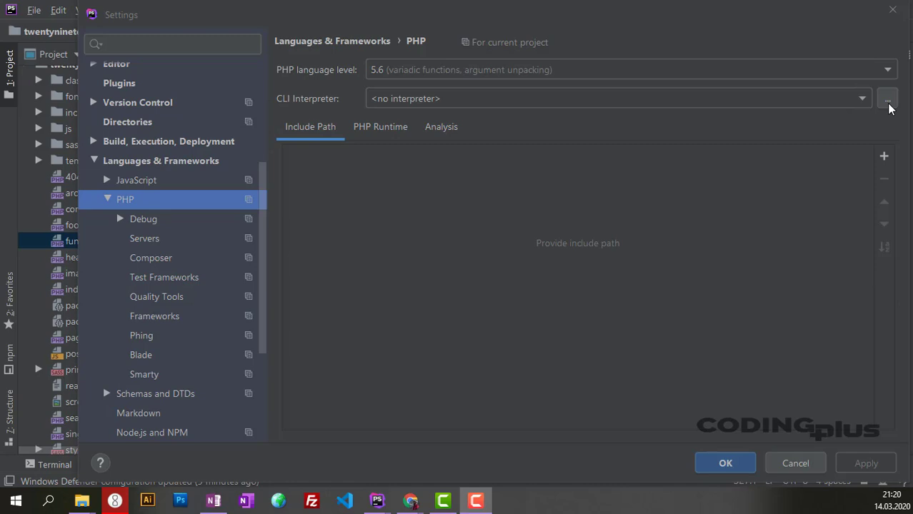
pyautogui.moveTo(318, 109)
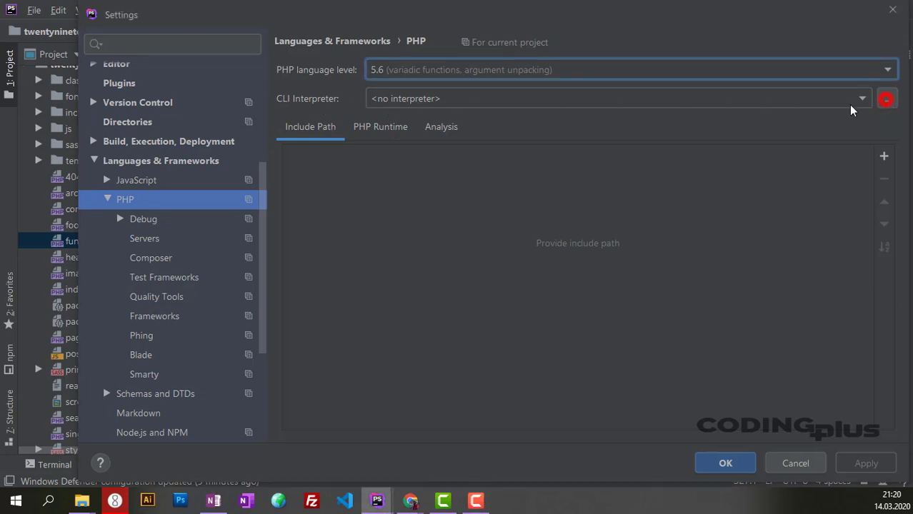
# Inspect the PHP 5.6 entry in CLI Interpreters and bring up the add-interpreter menu.
pyautogui.click(886, 98)
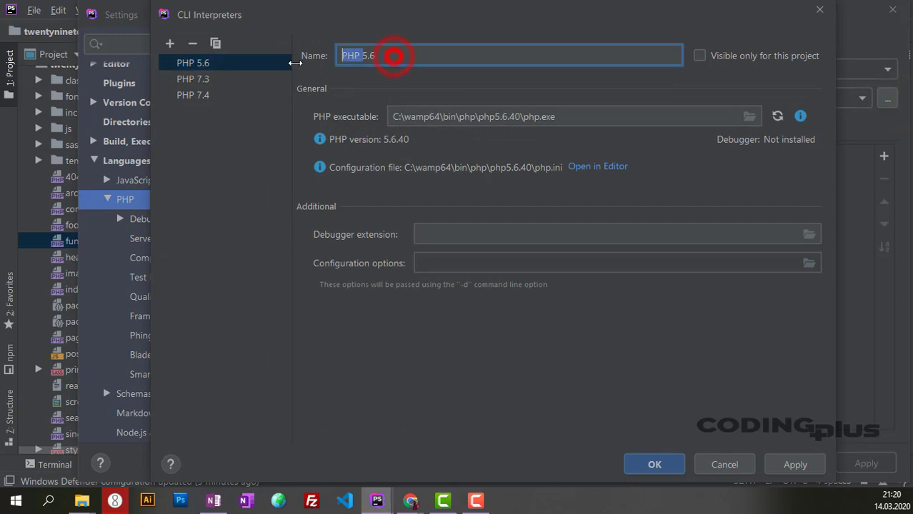
pyautogui.click(366, 55)
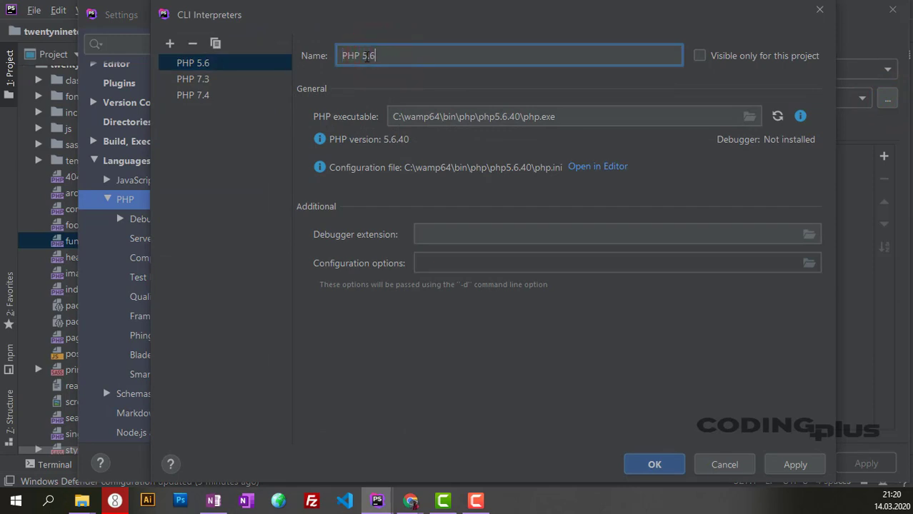
pyautogui.doubleClick(369, 54)
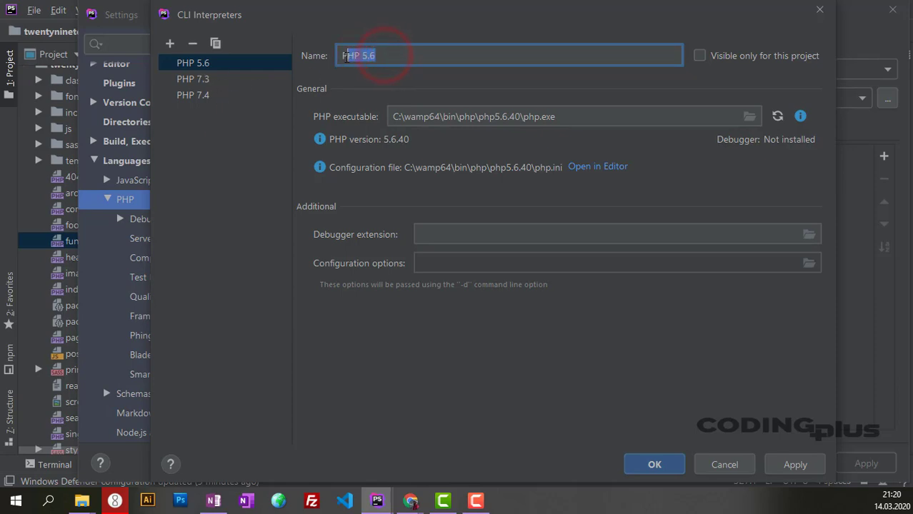
pyautogui.click(170, 43)
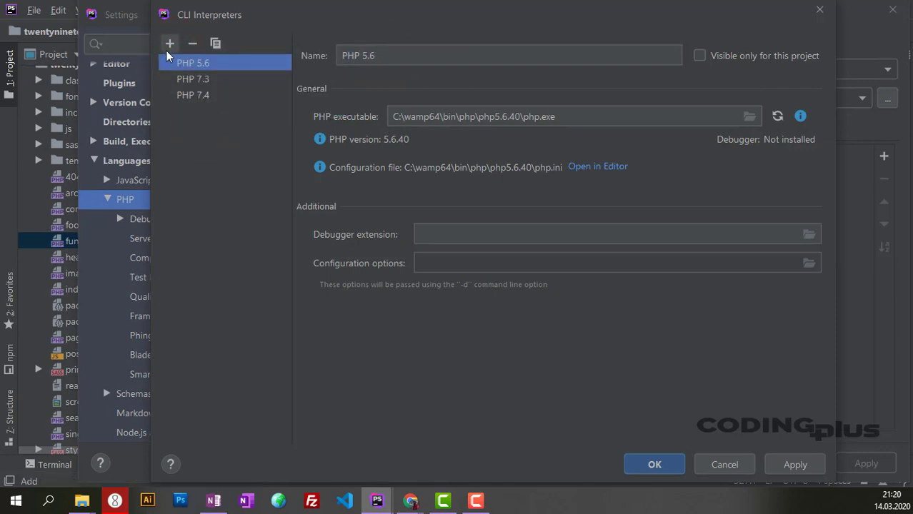
pyautogui.moveTo(170, 43)
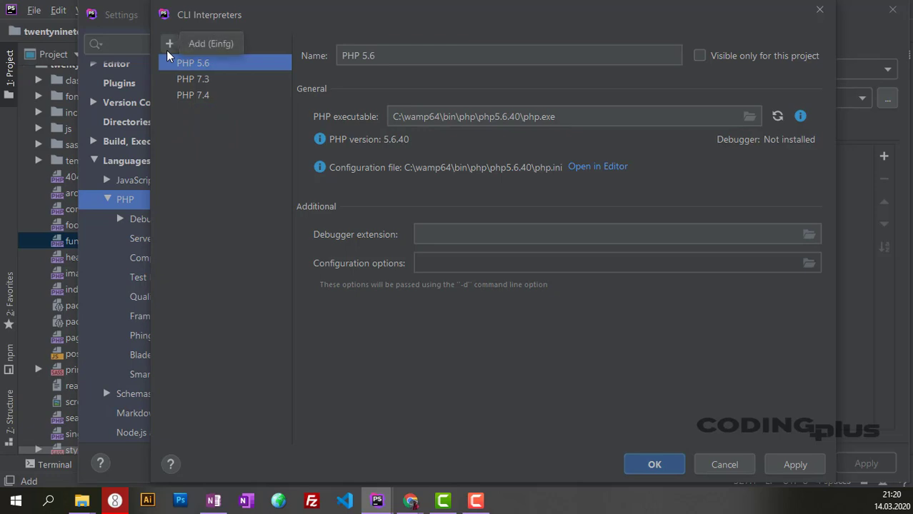
pyautogui.click(170, 43)
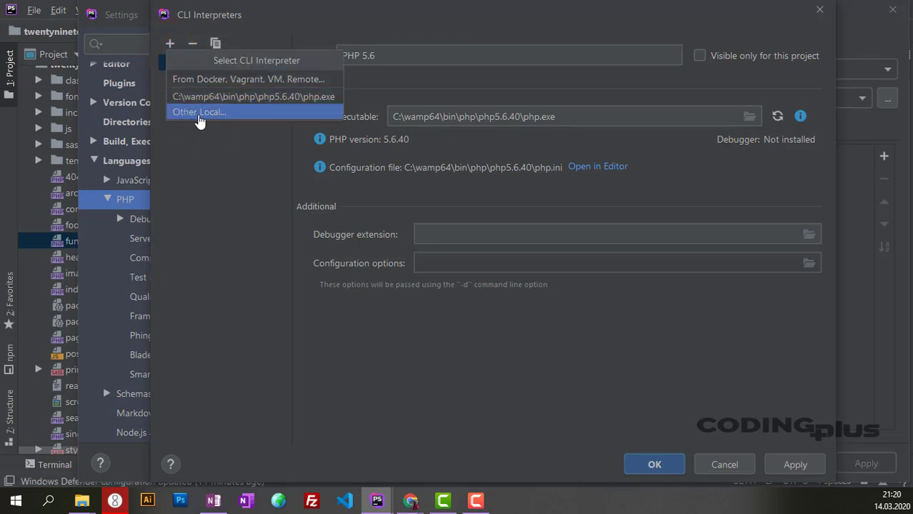
pyautogui.moveTo(218, 117)
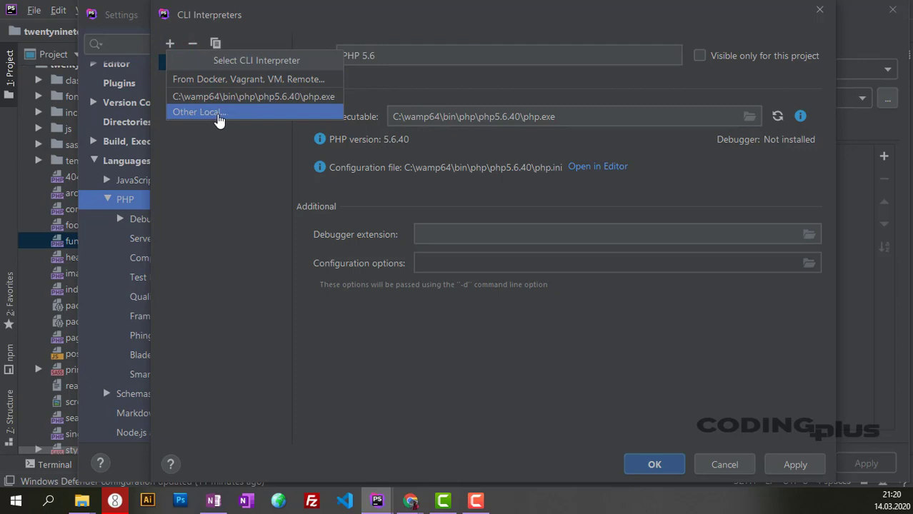
# Add a new local CLI interpreter and name it PHP 7.2.
pyautogui.click(199, 111)
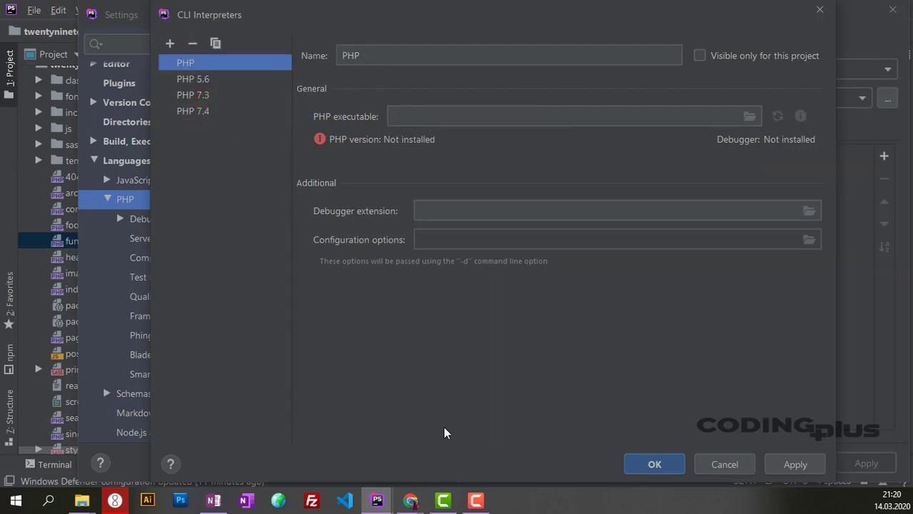
pyautogui.click(379, 54)
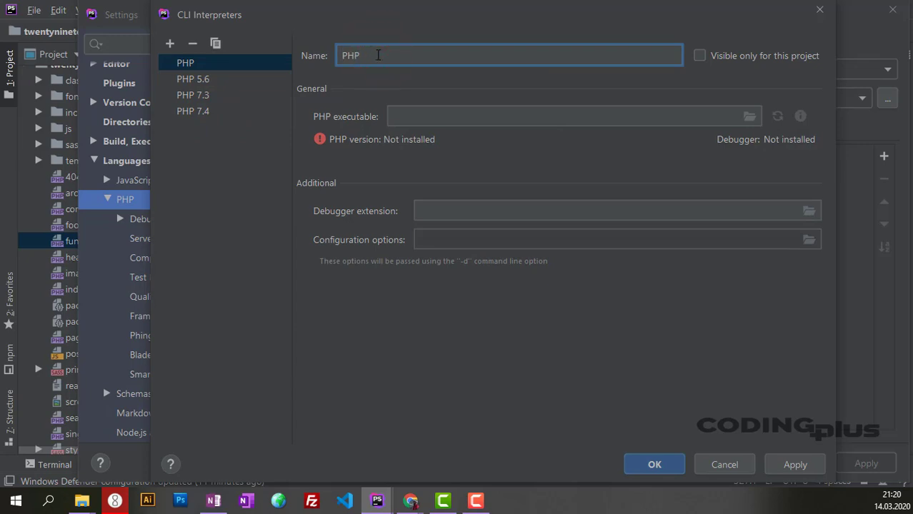
pyautogui.write('7')
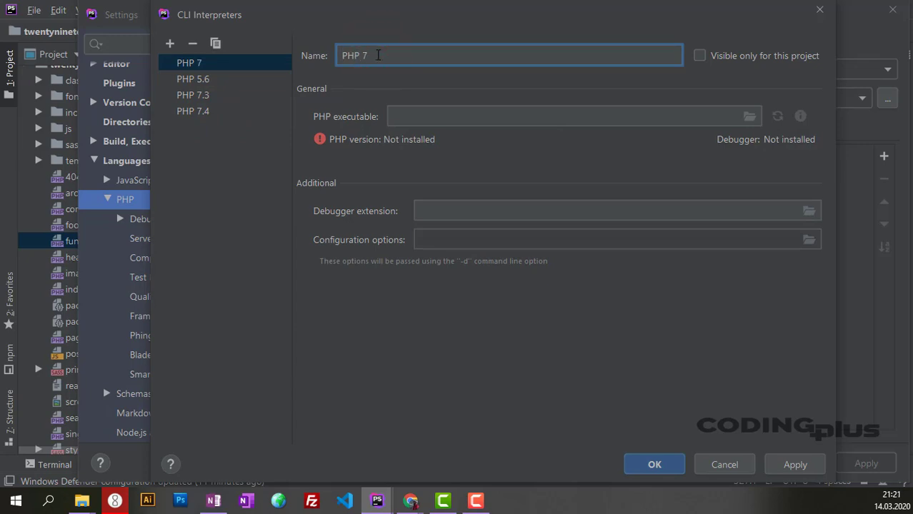
pyautogui.write('.2')
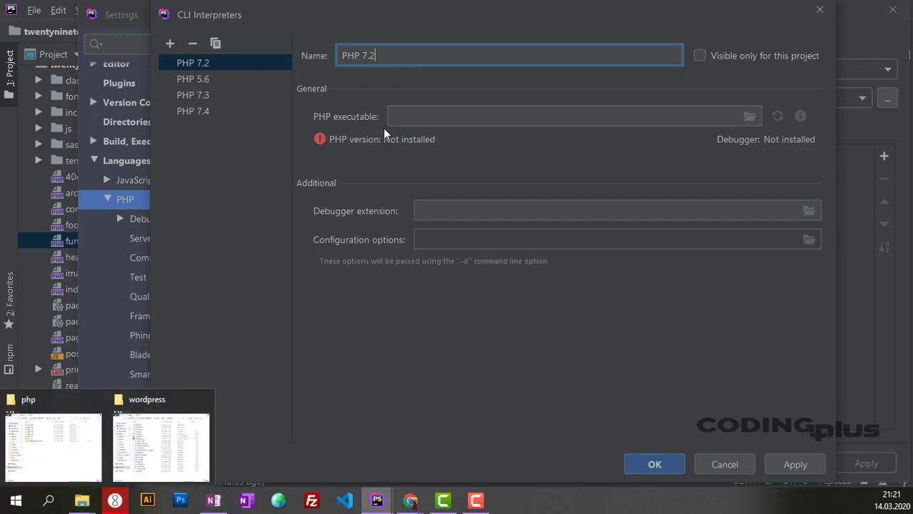
# Locate the php7.2.25 folder under C:\wamp64\bin\php in File Explorer.
pyautogui.click(568, 116)
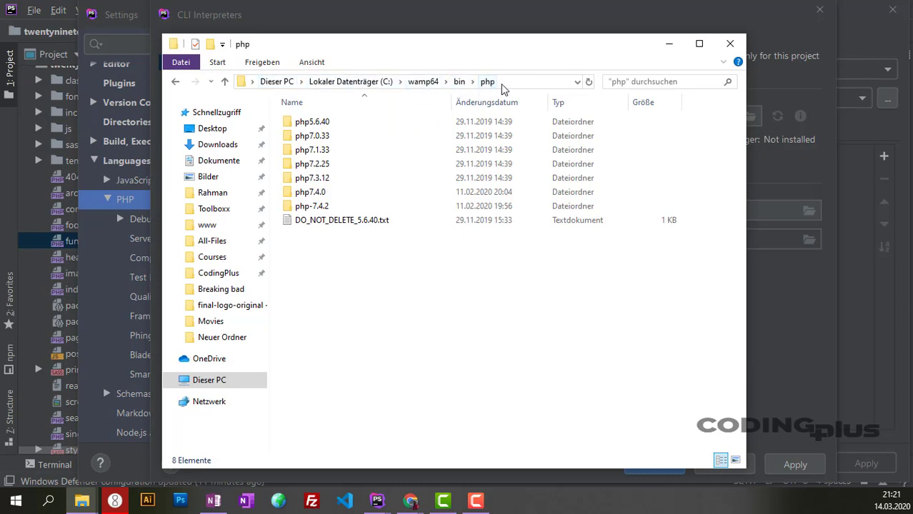
pyautogui.click(312, 163)
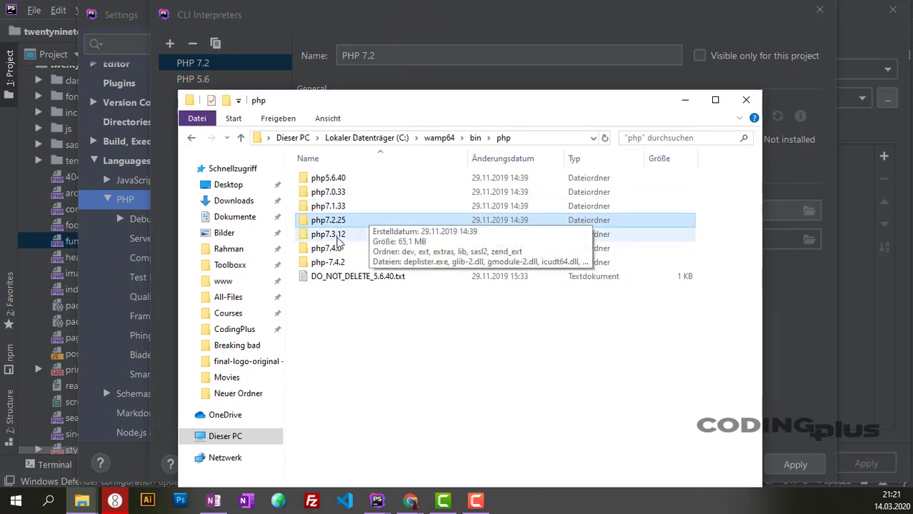
pyautogui.doubleClick(328, 220)
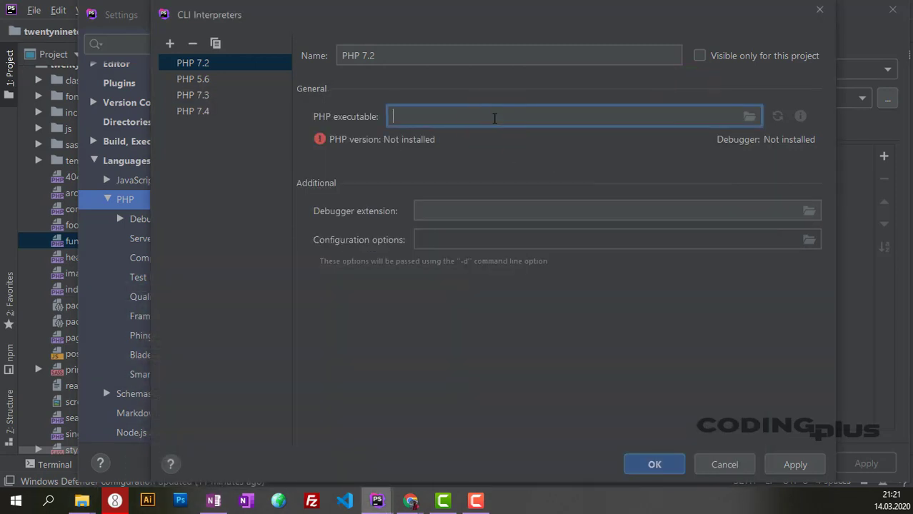
# Point PHP 7.2 to C:\wamp64\bin\php\php7.2.25\php.exe and confirm it as the interpreter.
pyautogui.write('C:\\wamp64\\bin\\php\\php7.2.25\\php.exe')
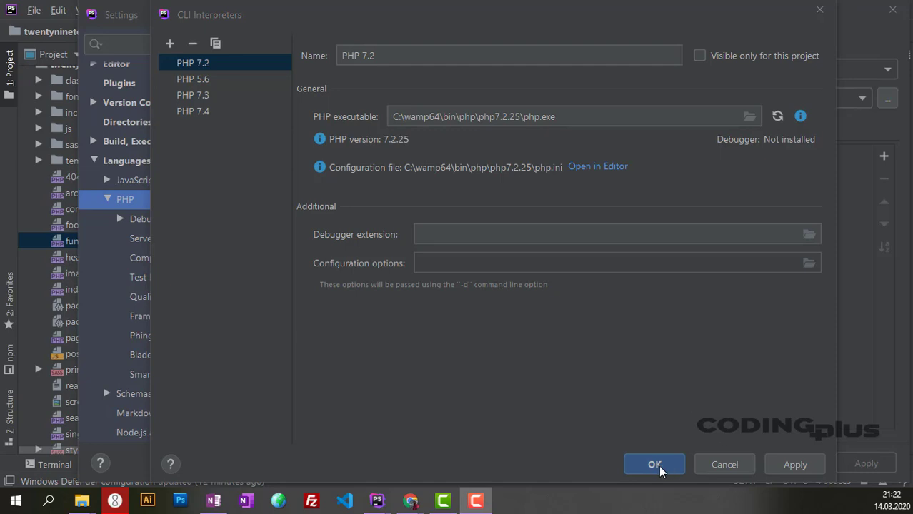
pyautogui.click(655, 464)
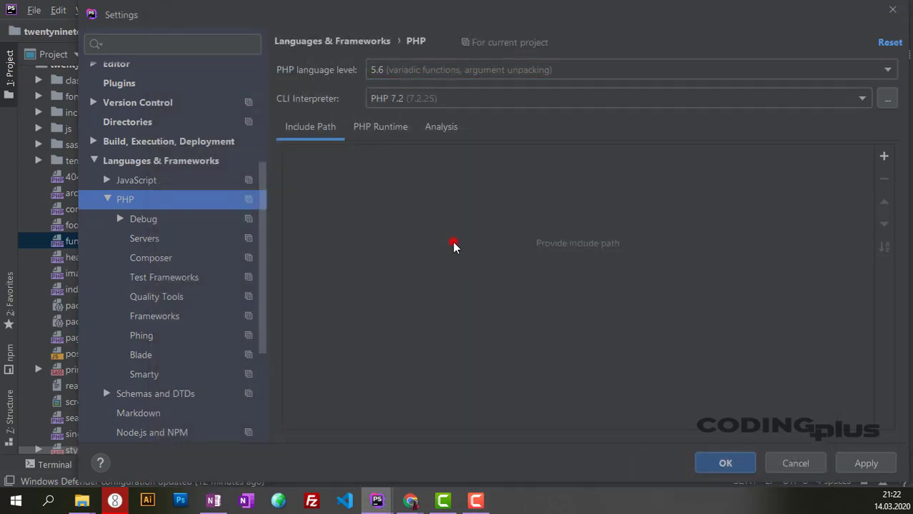
pyautogui.moveTo(875, 155)
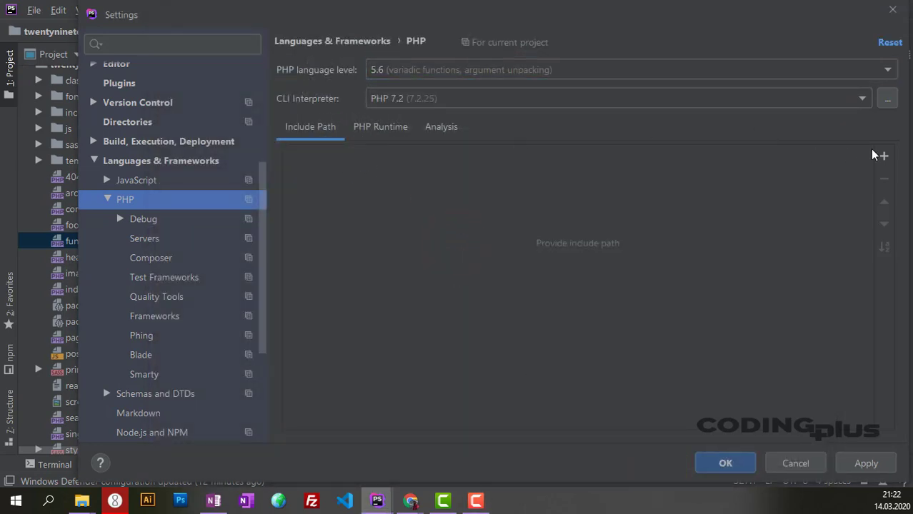
pyautogui.moveTo(883, 156)
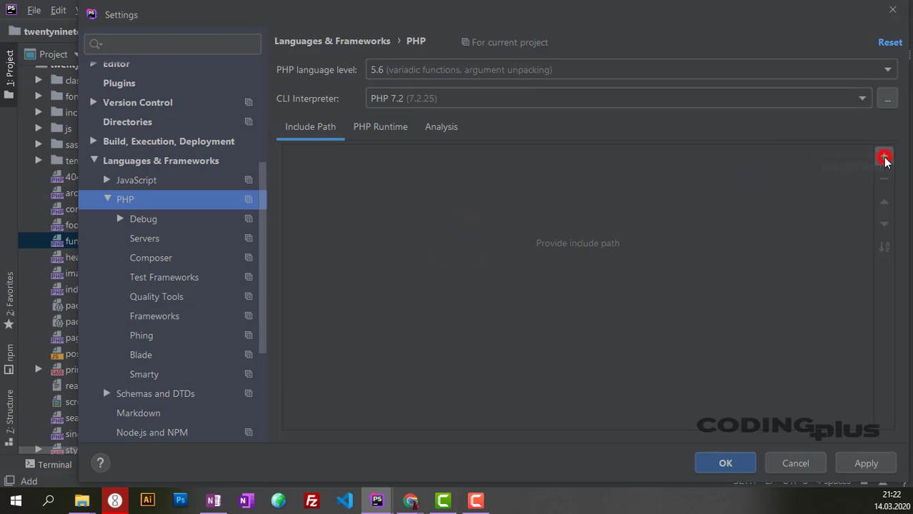
# Add C:\wamp64\www\wordpress as a custom folder on the PHP Include Path.
pyautogui.click(883, 155)
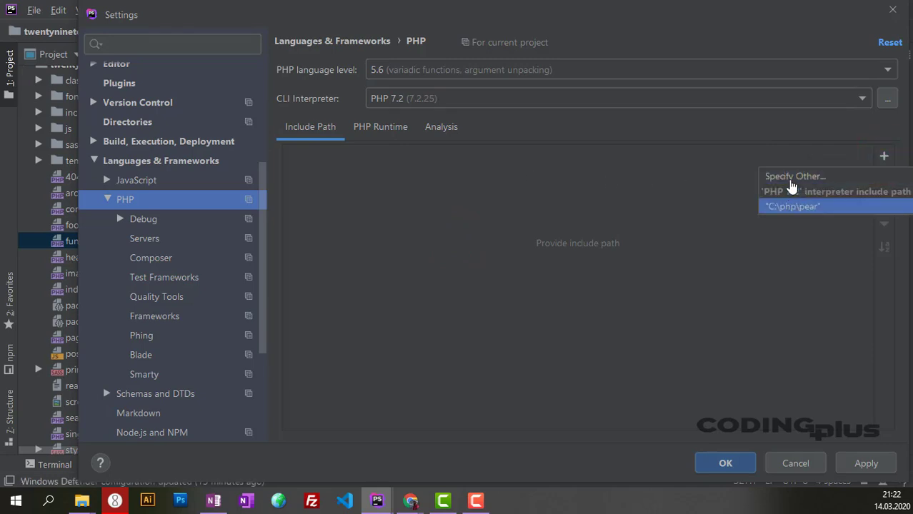
pyautogui.click(794, 178)
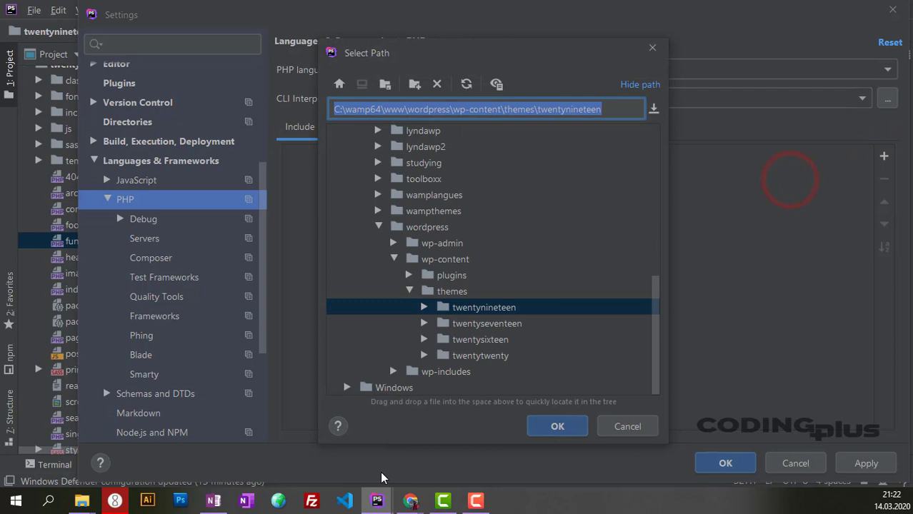
pyautogui.moveTo(449, 200)
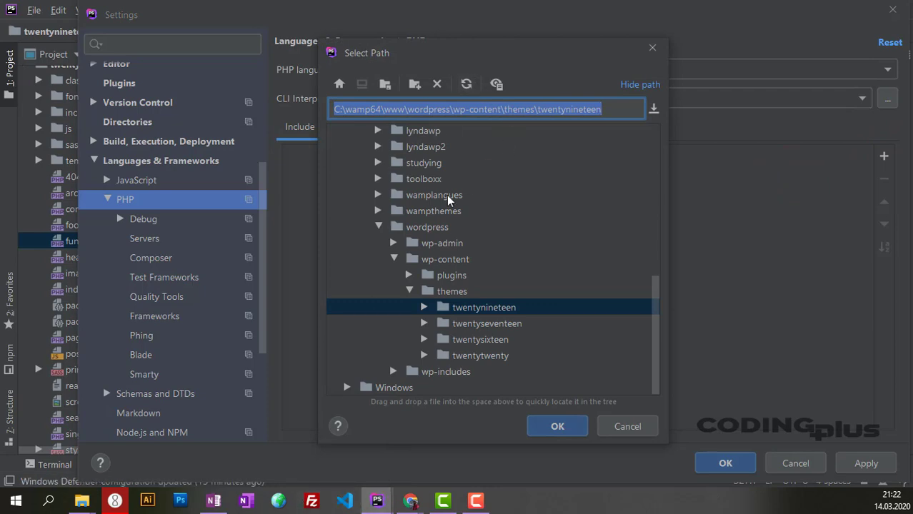
pyautogui.click(427, 227)
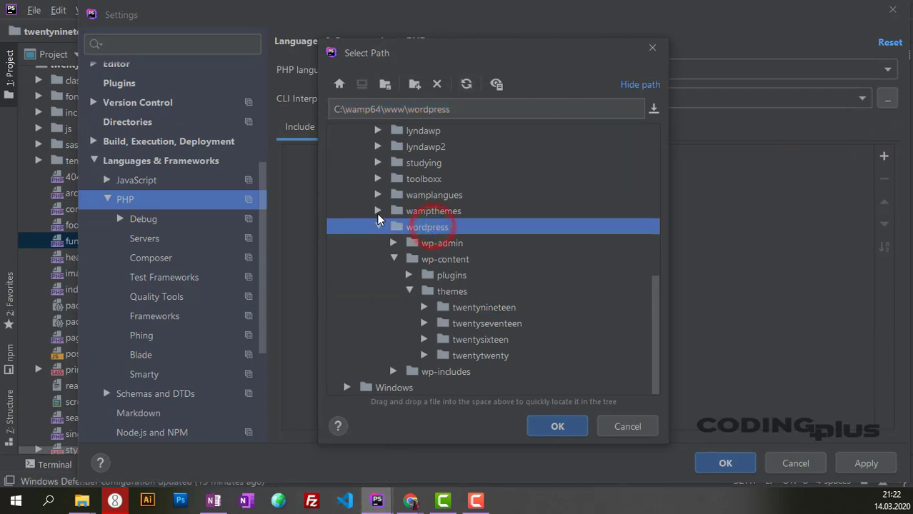
pyautogui.click(378, 228)
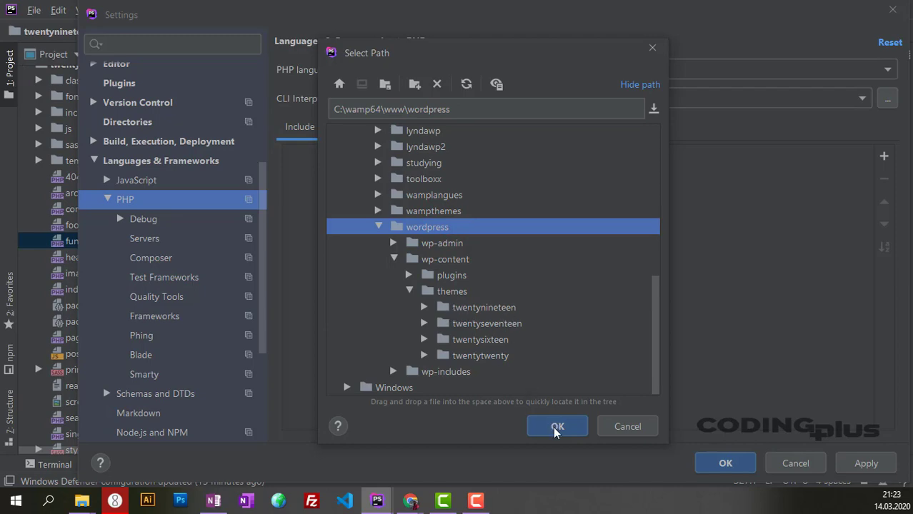
pyautogui.click(557, 426)
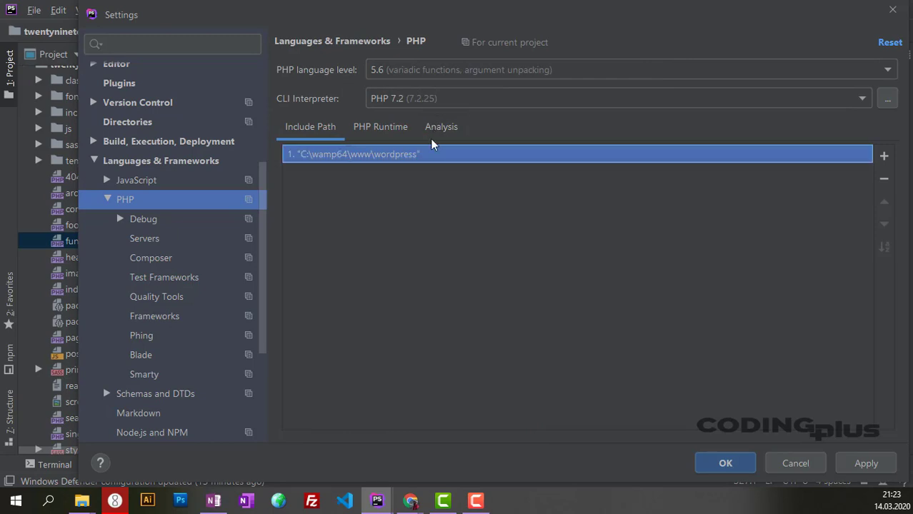
pyautogui.moveTo(563, 450)
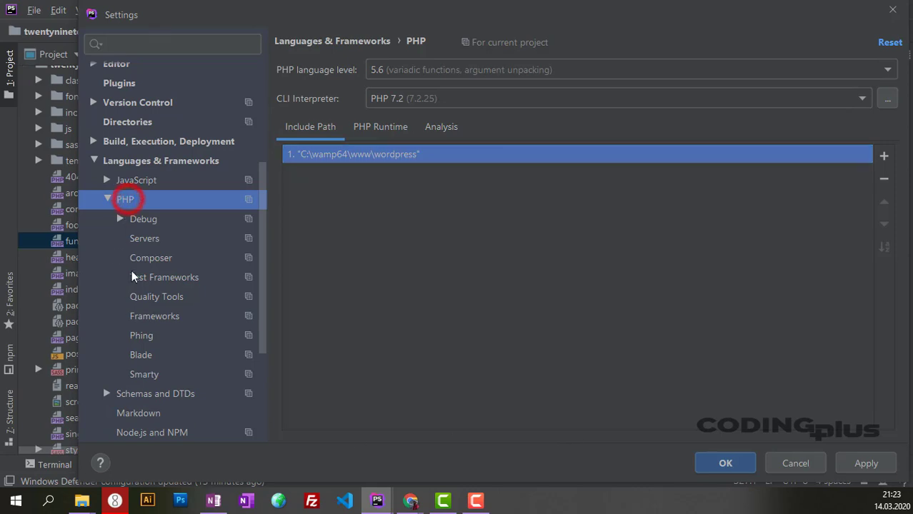
# Under PHP Frameworks, enable WordPress integration with path C:\wamp64\www\wordpress and save.
pyautogui.click(154, 316)
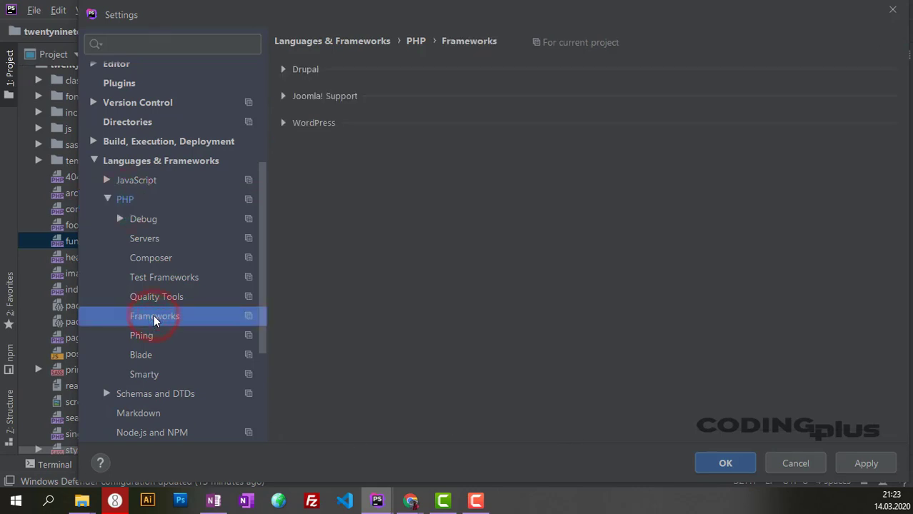
pyautogui.click(283, 123)
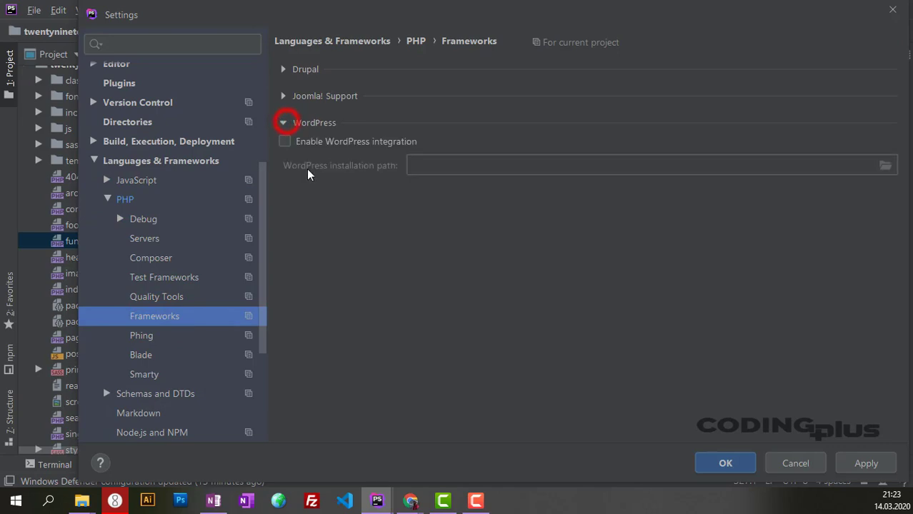
pyautogui.click(286, 142)
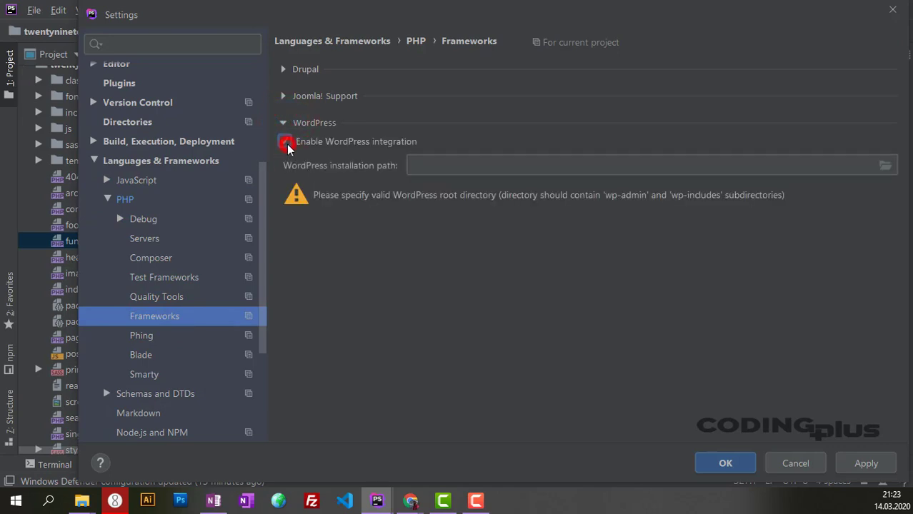
pyautogui.click(286, 141)
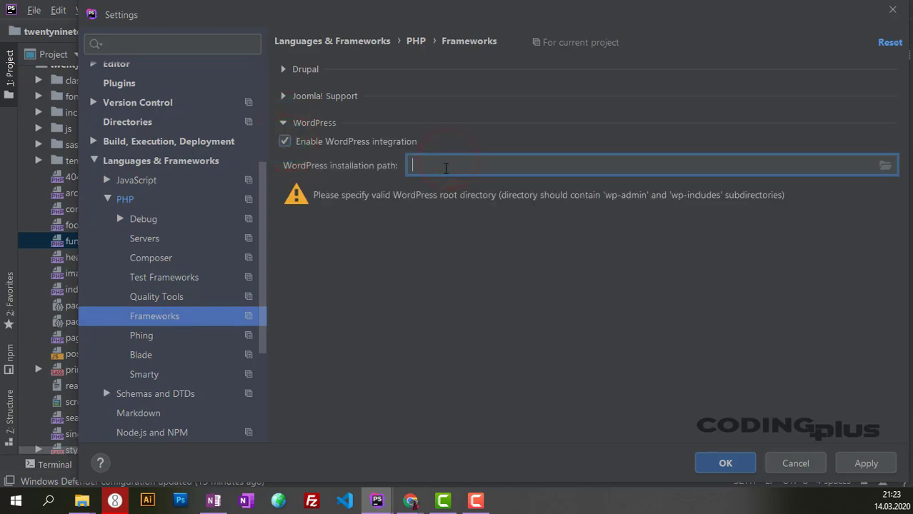
pyautogui.write('C:\\wamp64\\www\\wordpress')
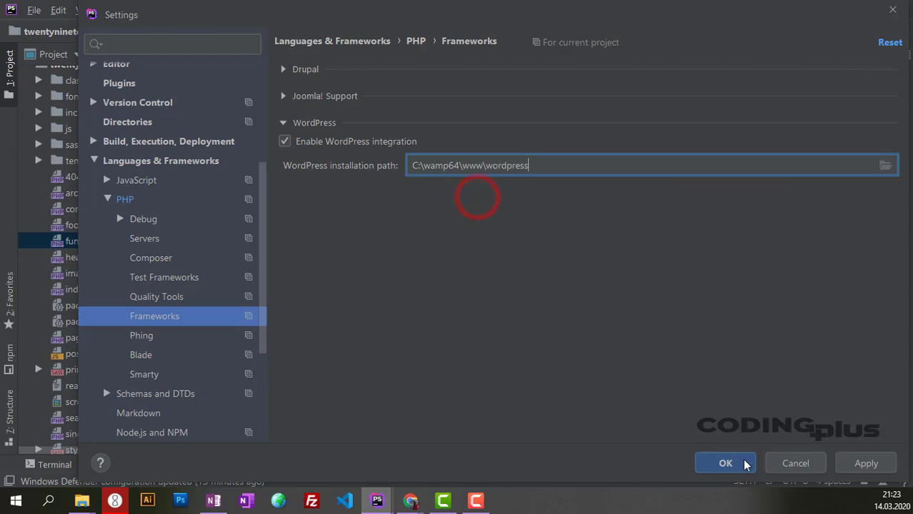
pyautogui.click(726, 463)
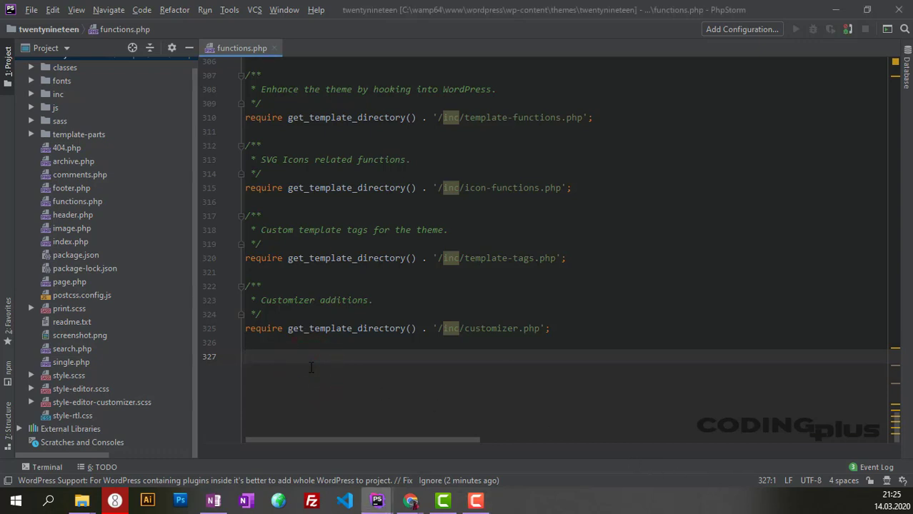
# Type add_theme_s in functions.php and see add_theme_support offered among WordPress completions.
pyautogui.write('add')
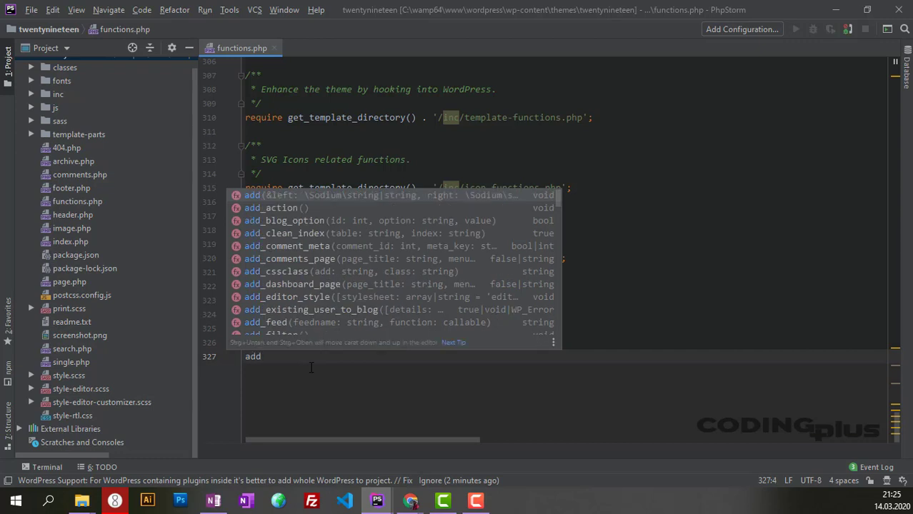
pyautogui.moveTo(293, 229)
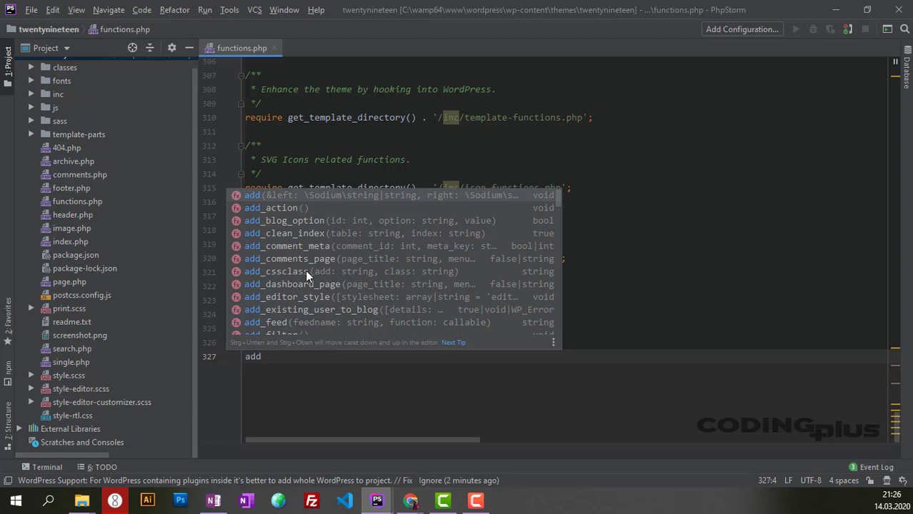
pyautogui.moveTo(275, 308)
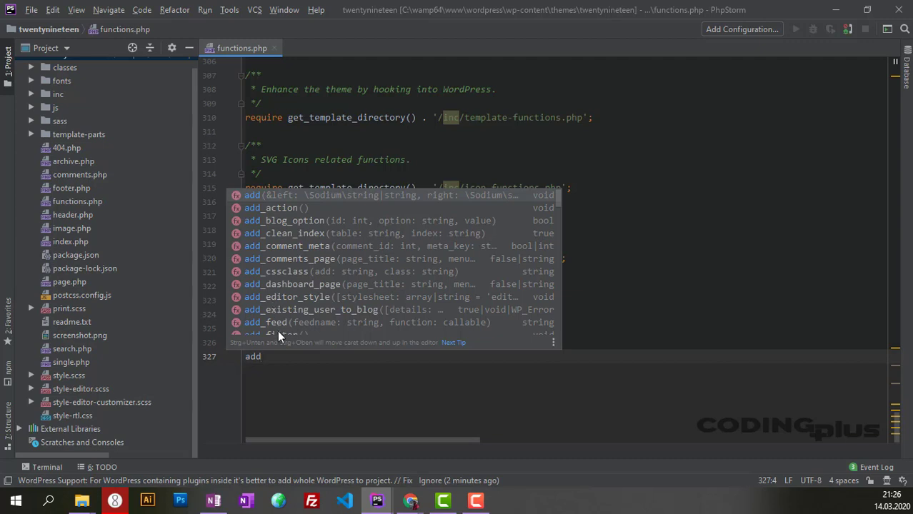
pyautogui.moveTo(280, 368)
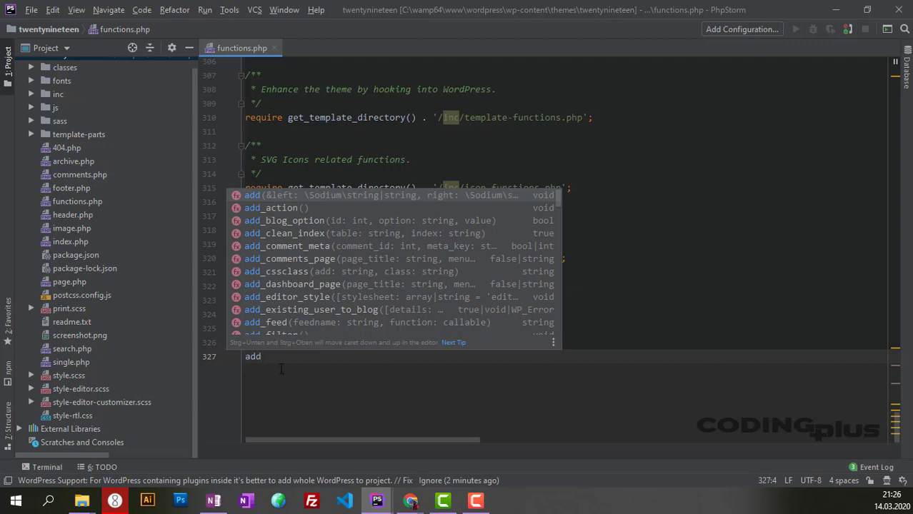
pyautogui.write('_them')
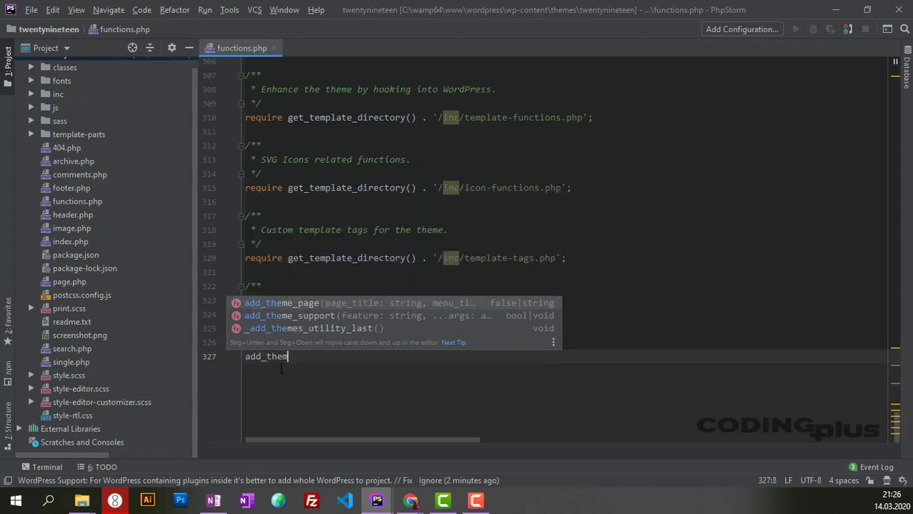
pyautogui.write('e_s')
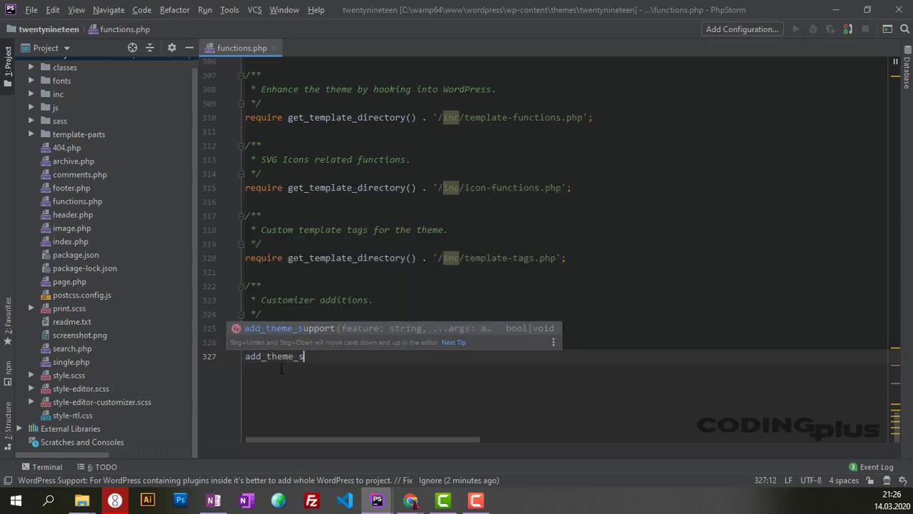